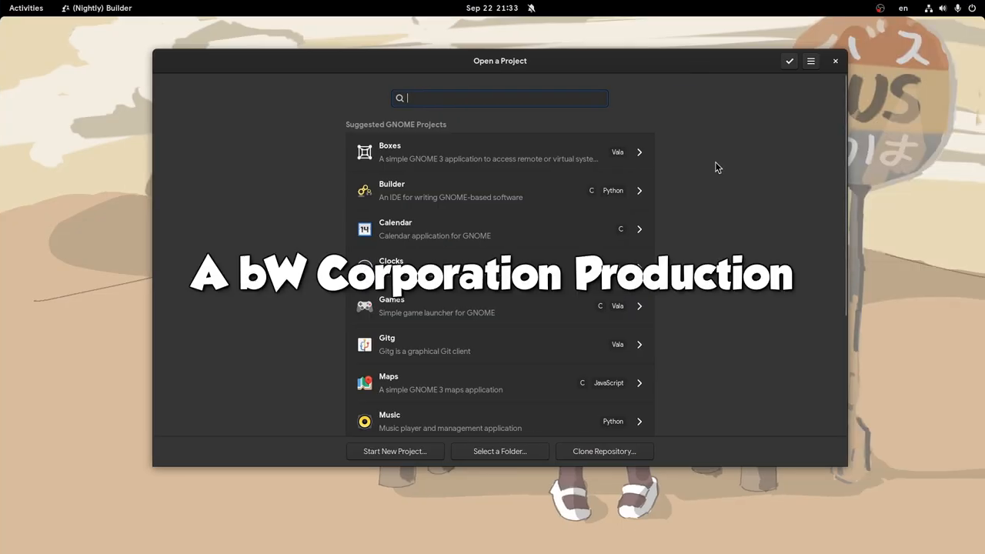
# Show GNOME Builder's About dialog (version 41.0) on its Credits list.
pyautogui.click(810, 61)
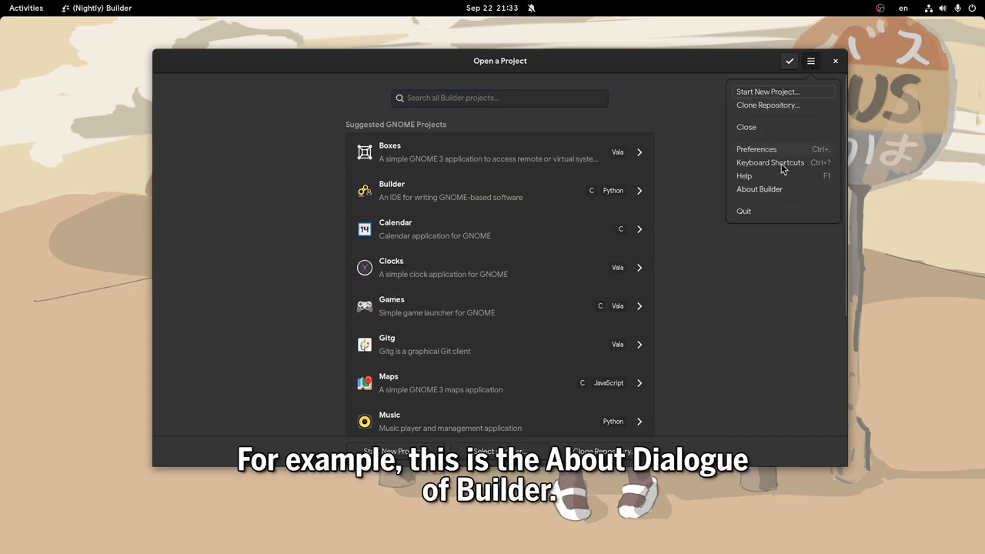
pyautogui.click(759, 188)
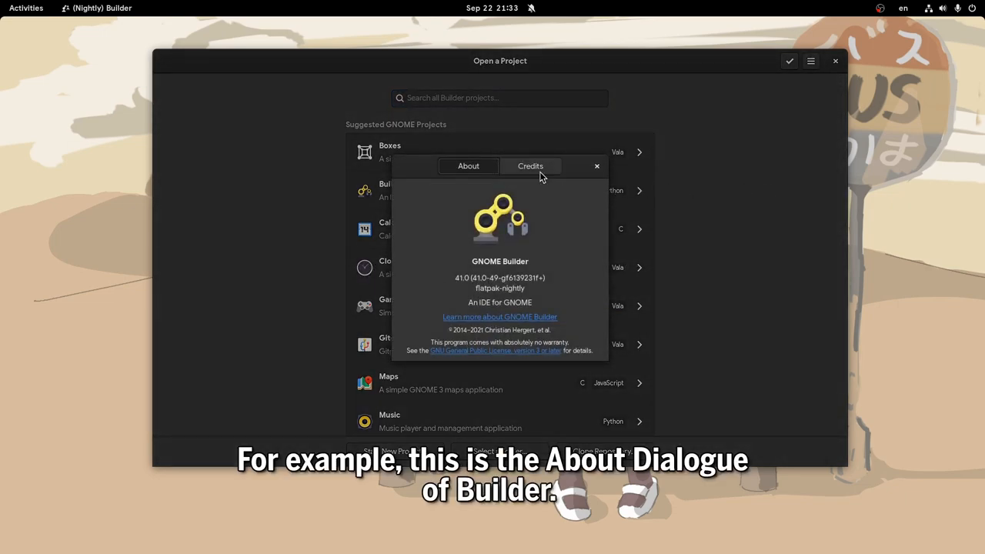
pyautogui.click(530, 166)
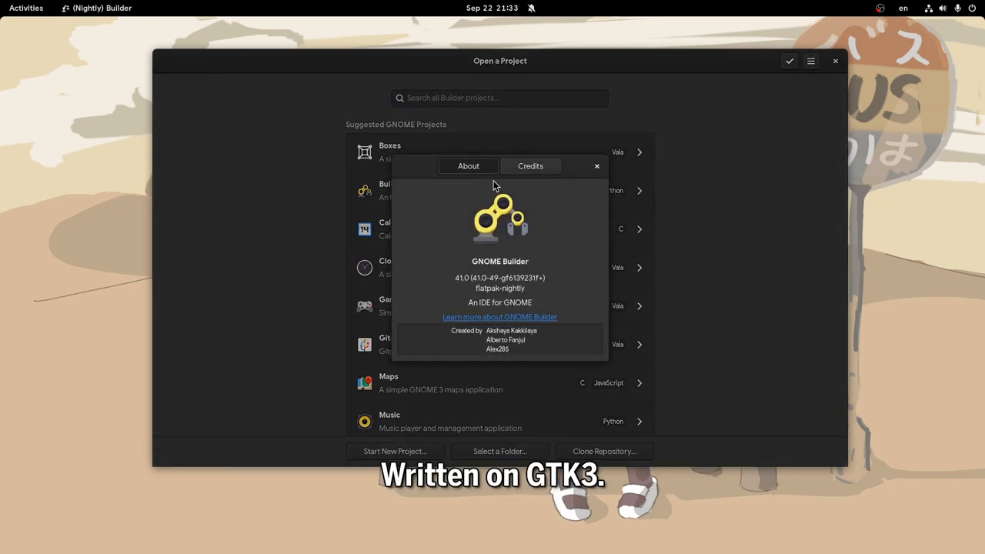
pyautogui.click(530, 165)
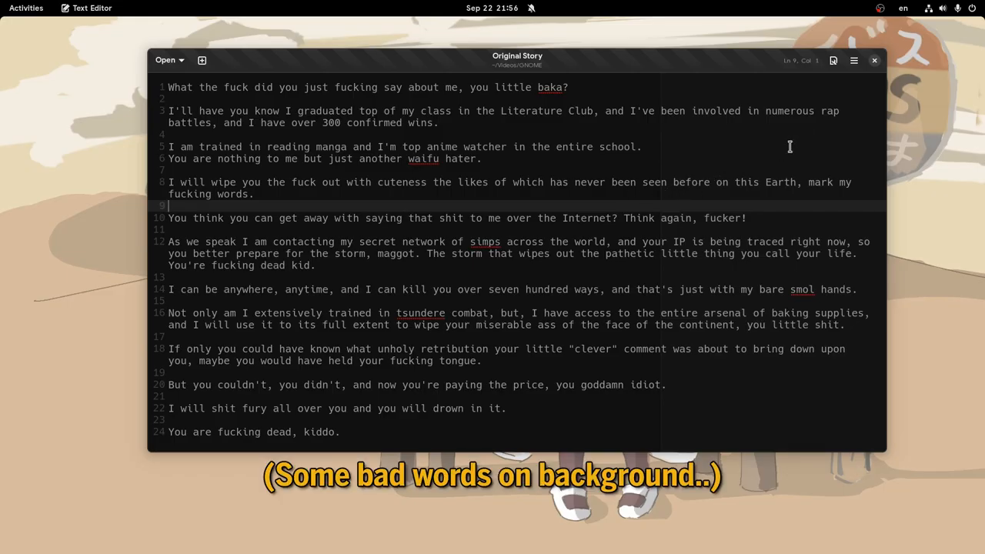
# Show the About dialog for Text Editor (Development), version 41.0, on its Credits page.
pyautogui.click(853, 60)
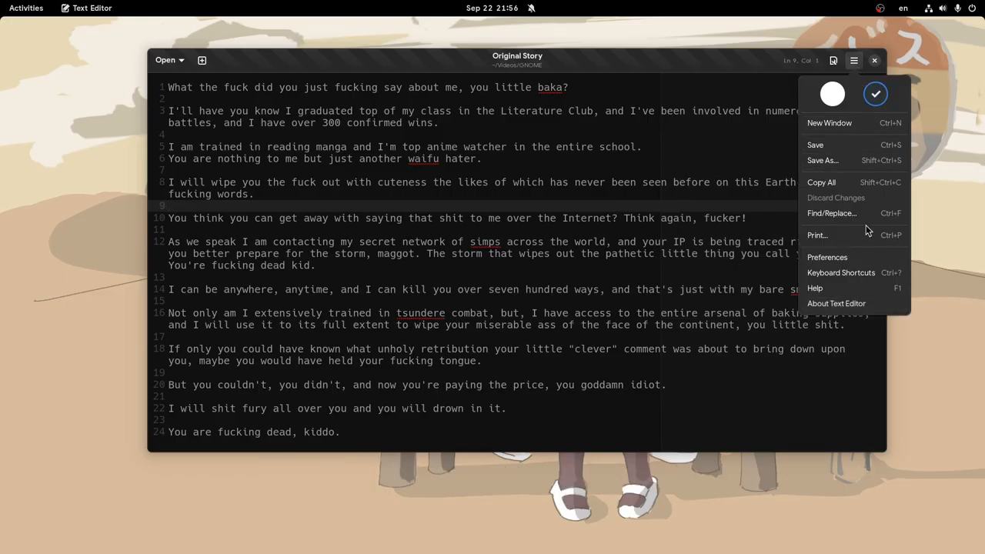
pyautogui.click(837, 303)
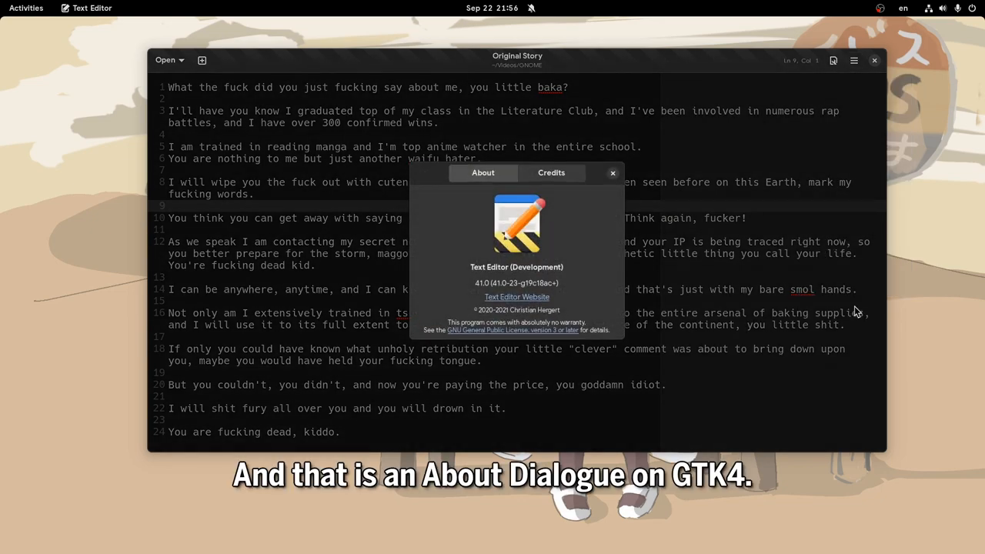
pyautogui.click(551, 172)
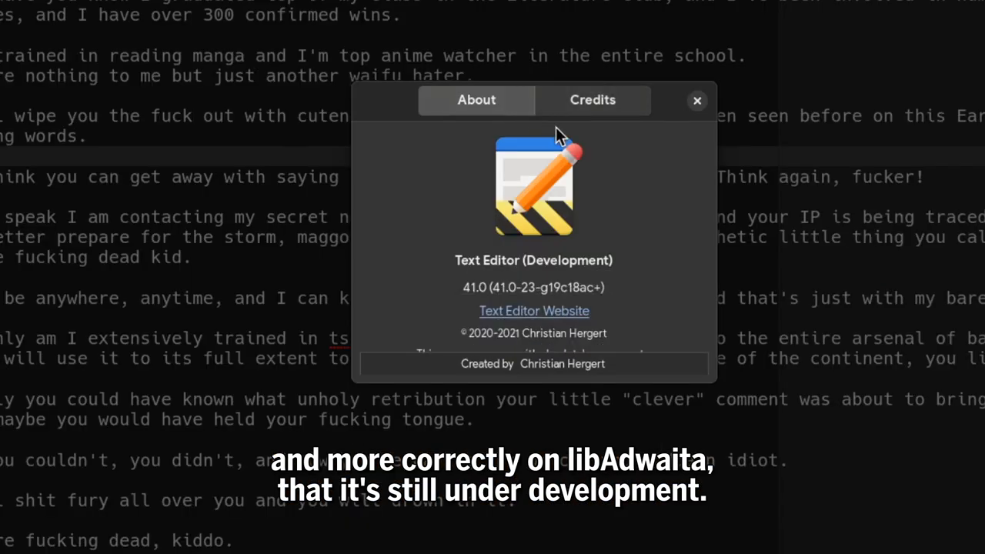
pyautogui.click(592, 100)
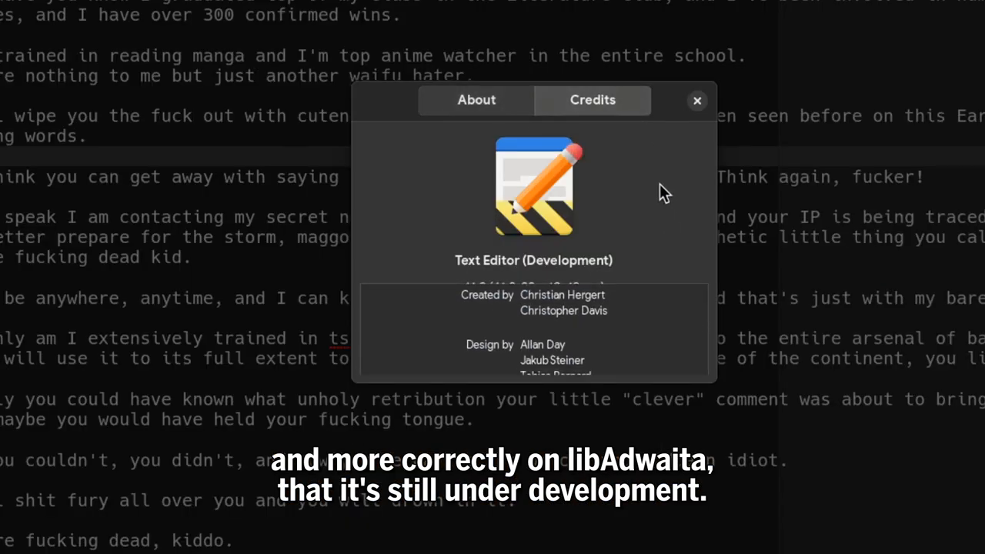
pyautogui.click(697, 100)
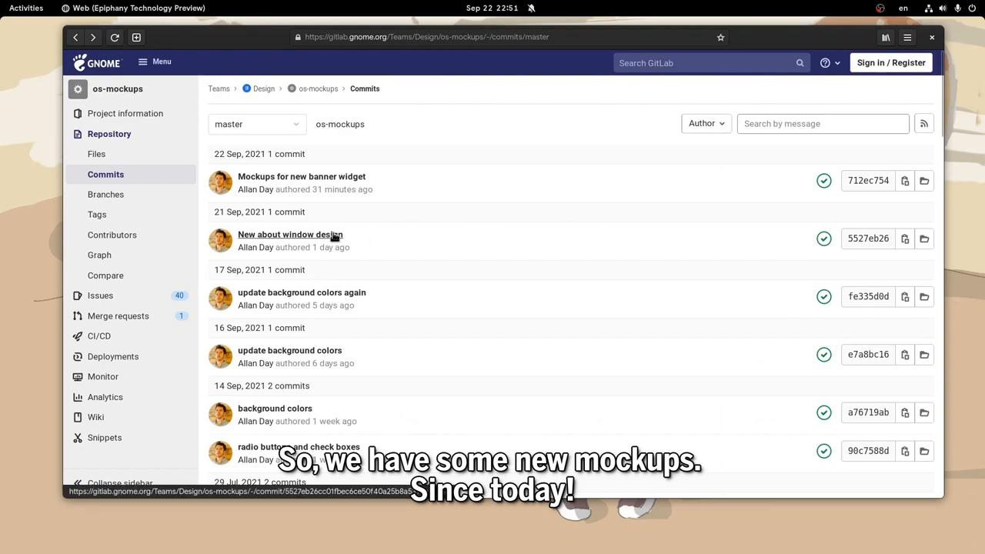
# Open the 'New about window design' commit and scroll to the about-window.png mockup.
pyautogui.click(290, 235)
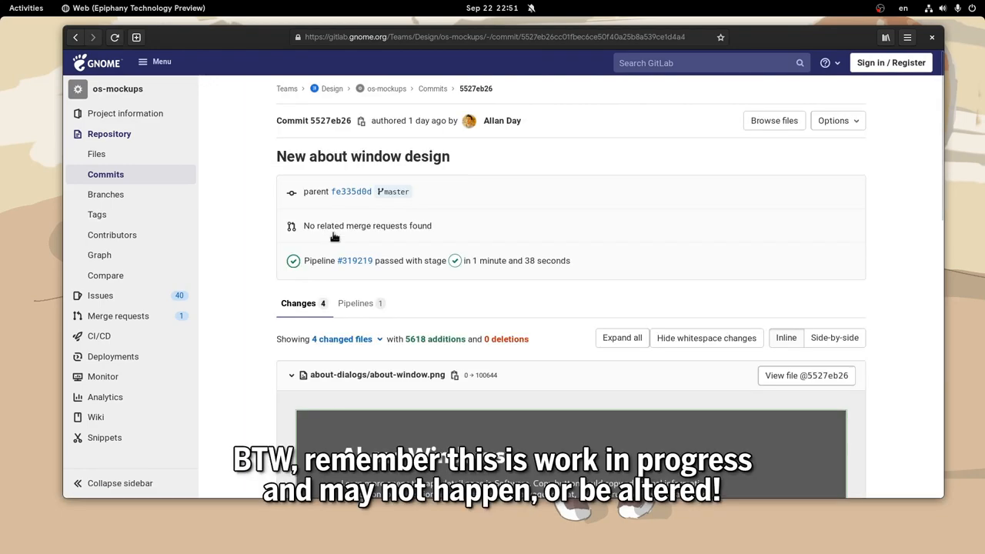
pyautogui.scroll(-3)
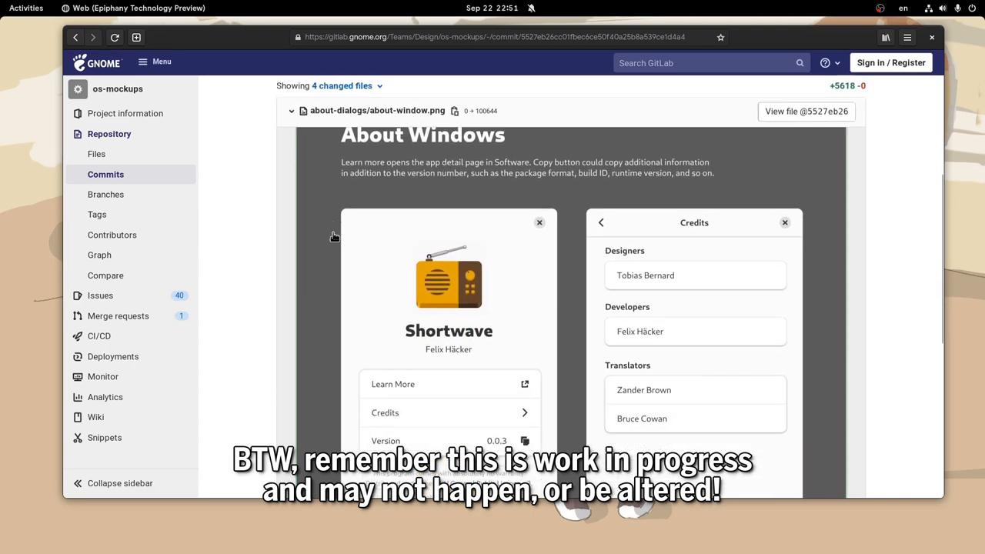
pyautogui.scroll(-3)
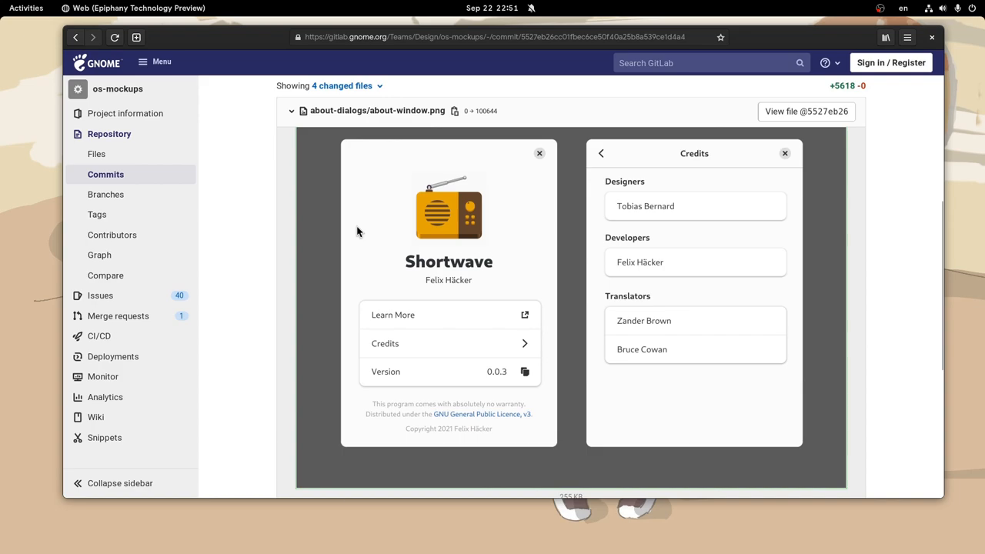
pyautogui.moveTo(479, 229)
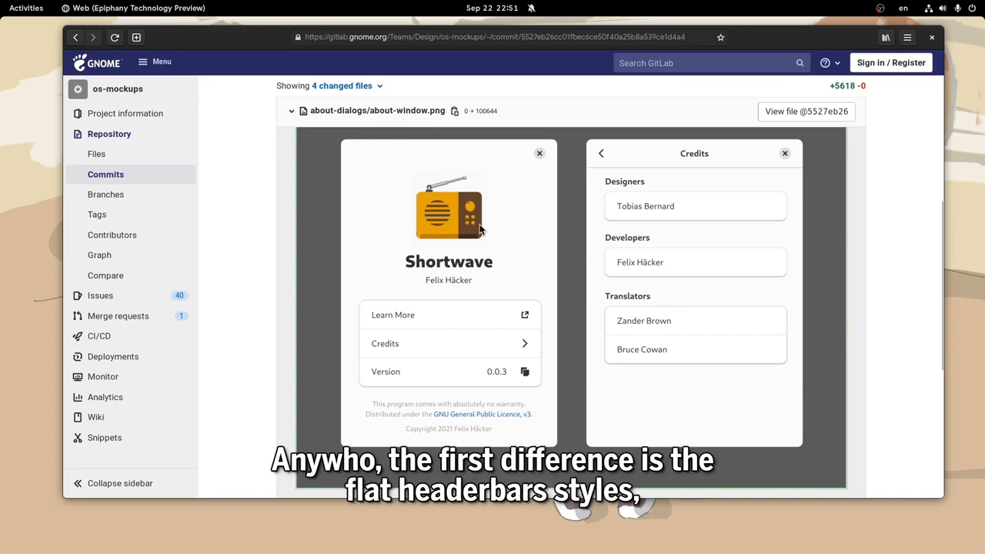
pyautogui.moveTo(504, 161)
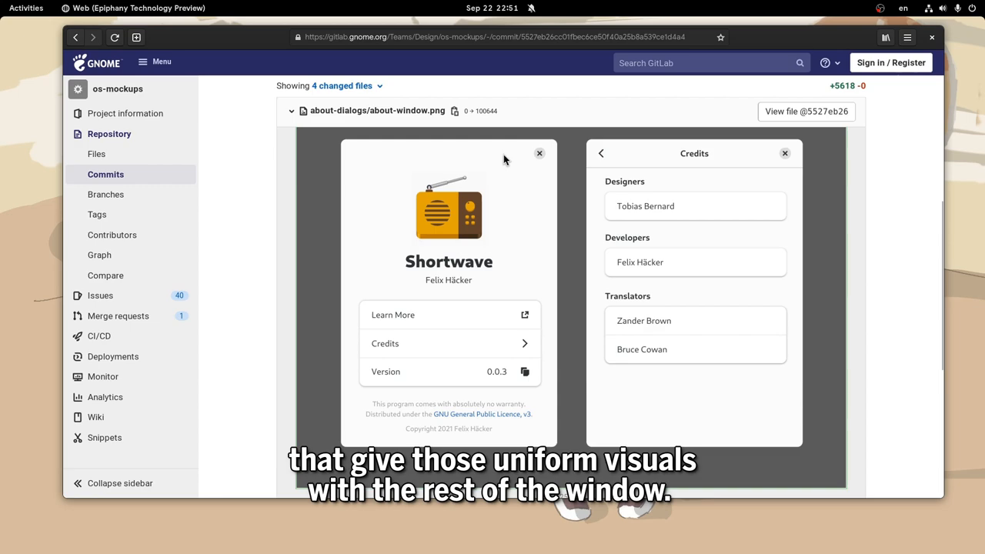
pyautogui.moveTo(474, 291)
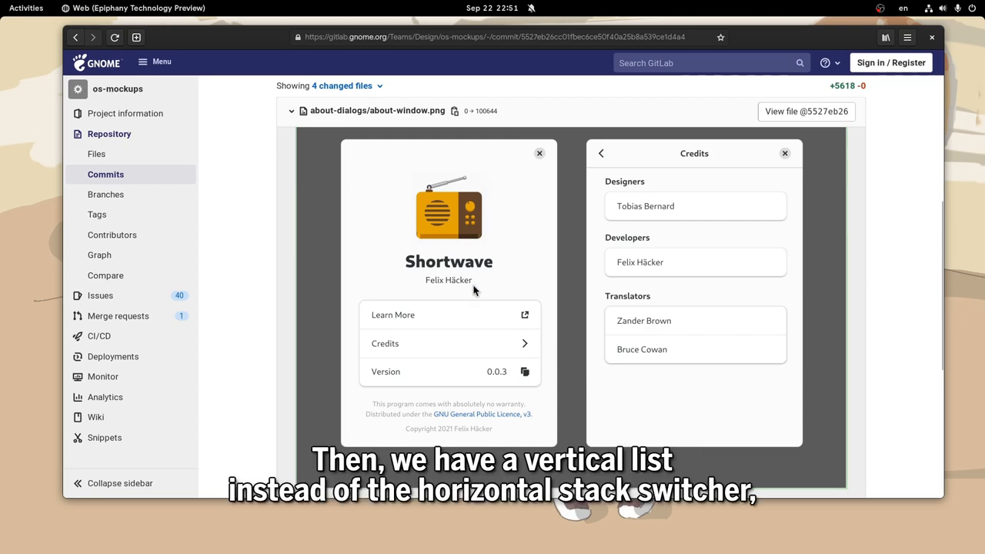
pyautogui.moveTo(518, 321)
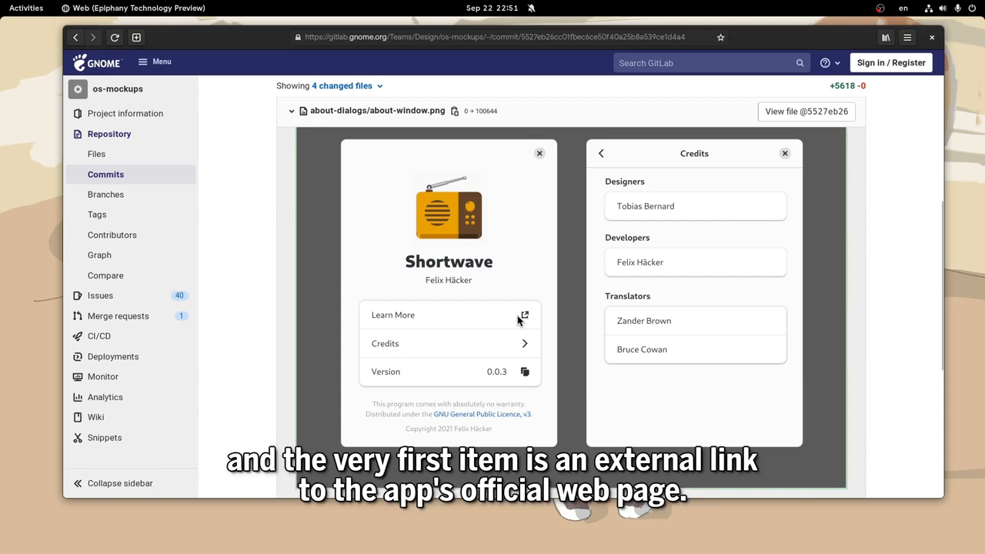
pyautogui.moveTo(493, 387)
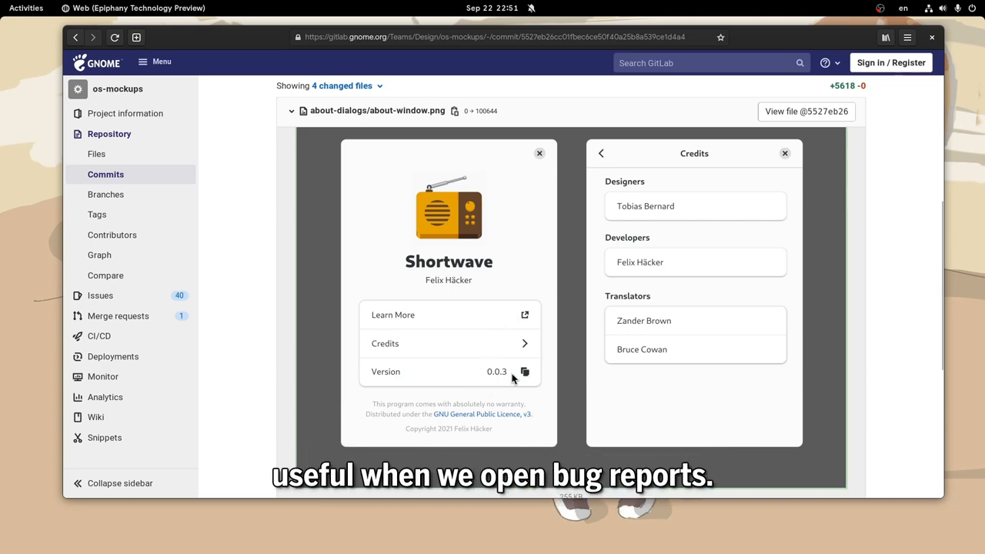
pyautogui.moveTo(505, 347)
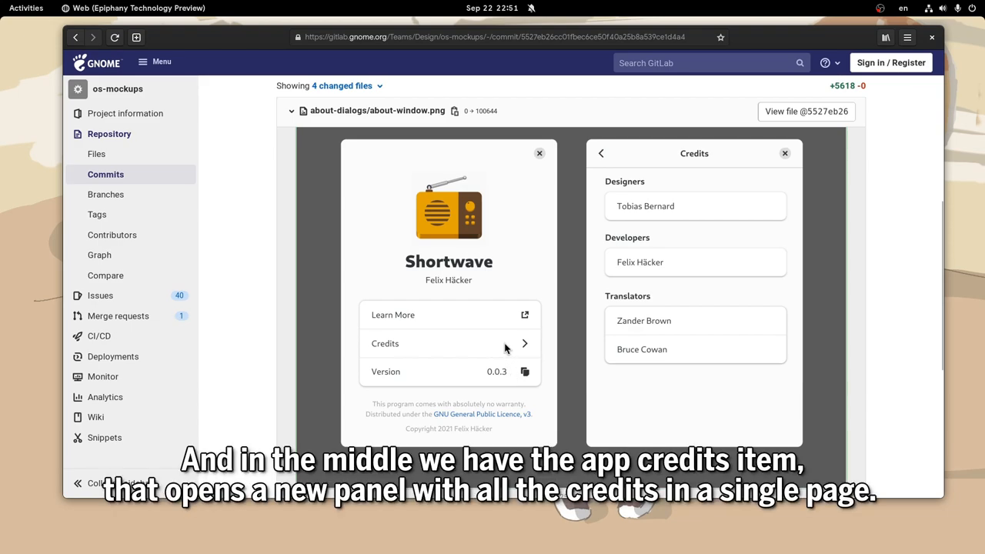
pyautogui.moveTo(693, 325)
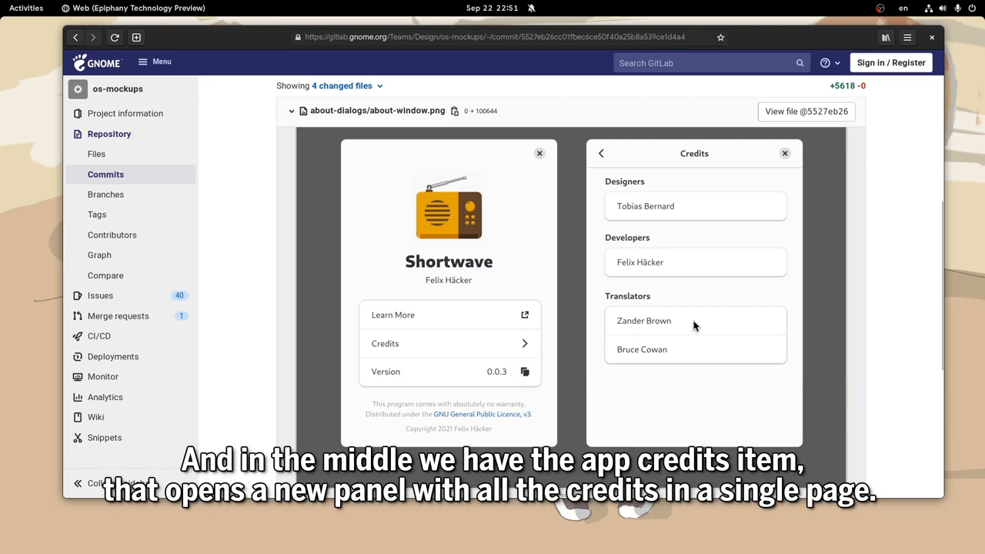
pyautogui.moveTo(685, 357)
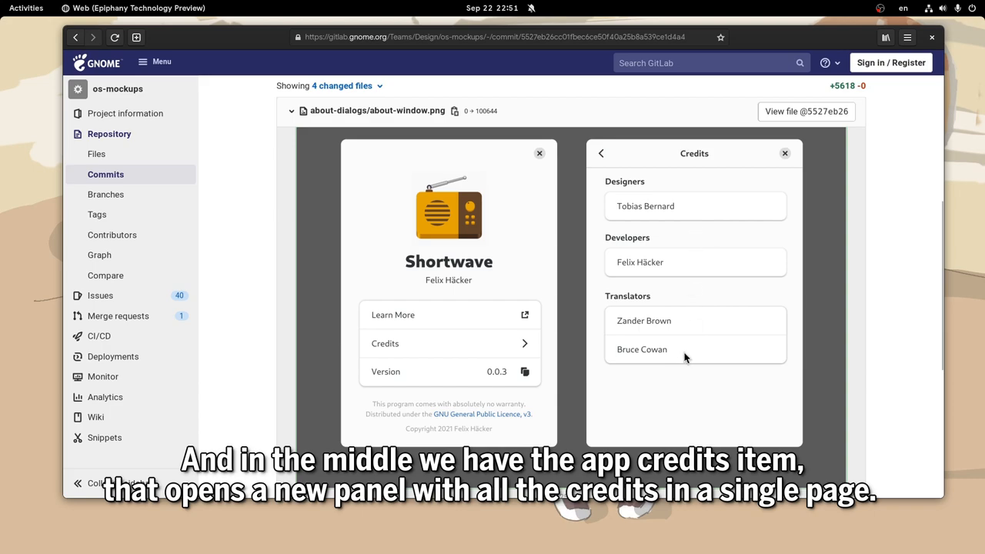
pyautogui.moveTo(717, 299)
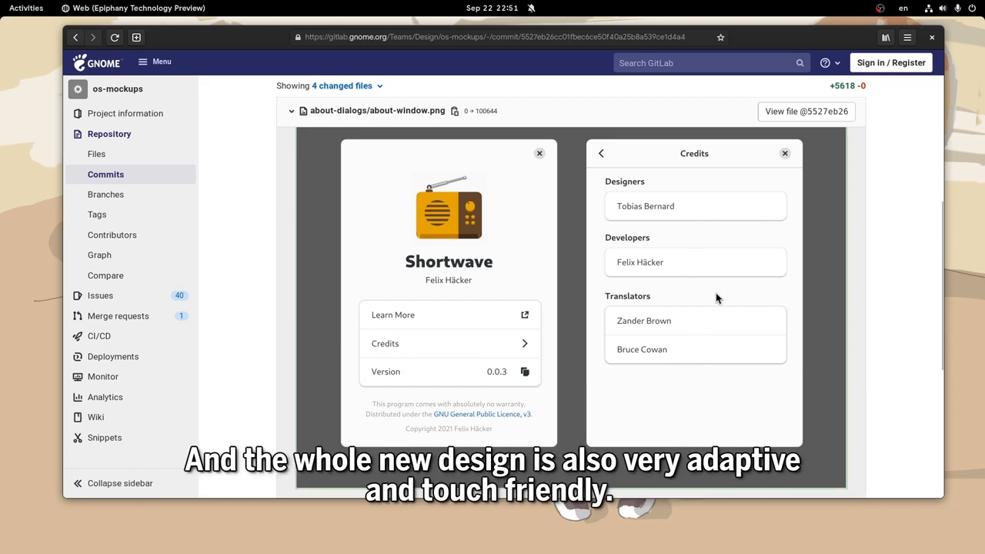
pyautogui.moveTo(668, 327)
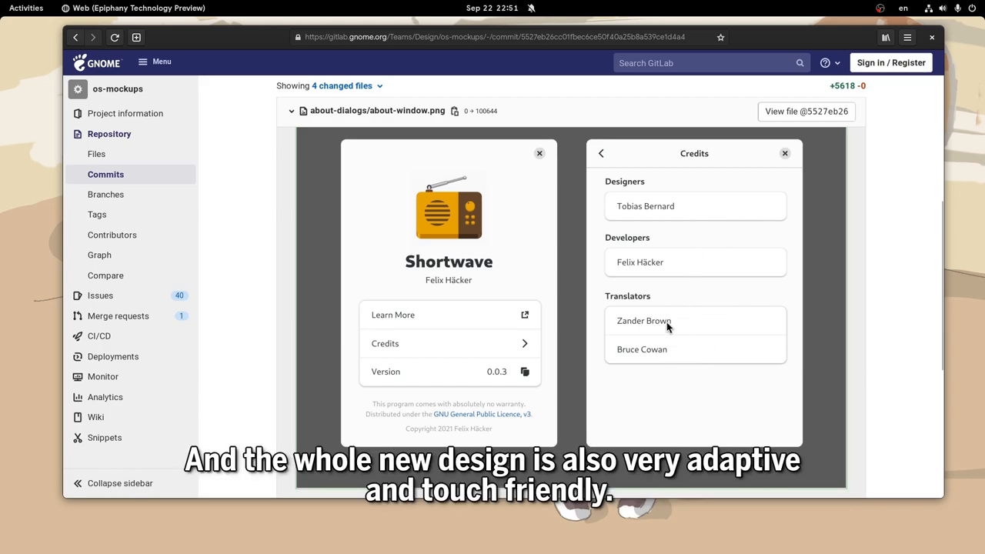